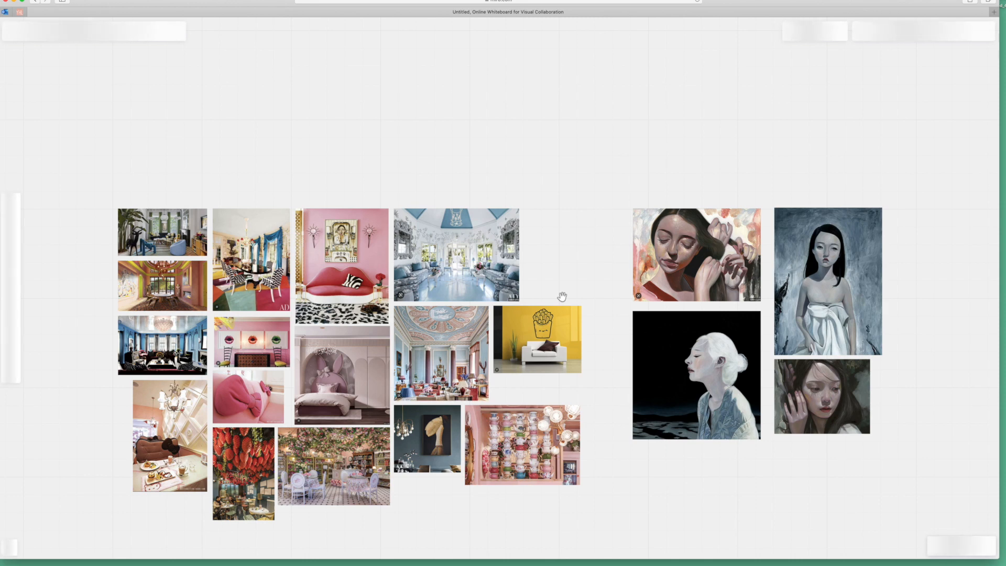
mouse_move(641, 295)
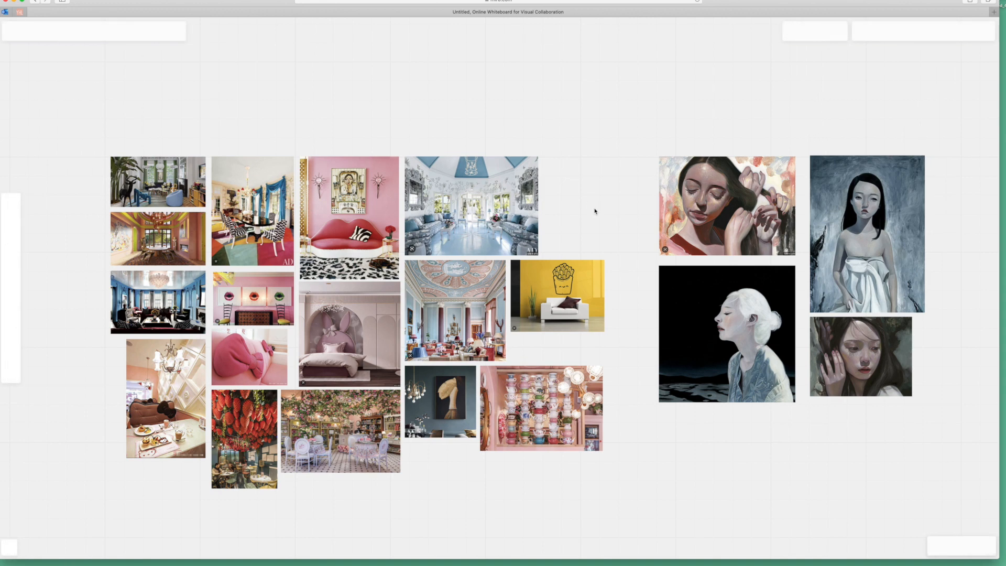
mouse_move(593, 205)
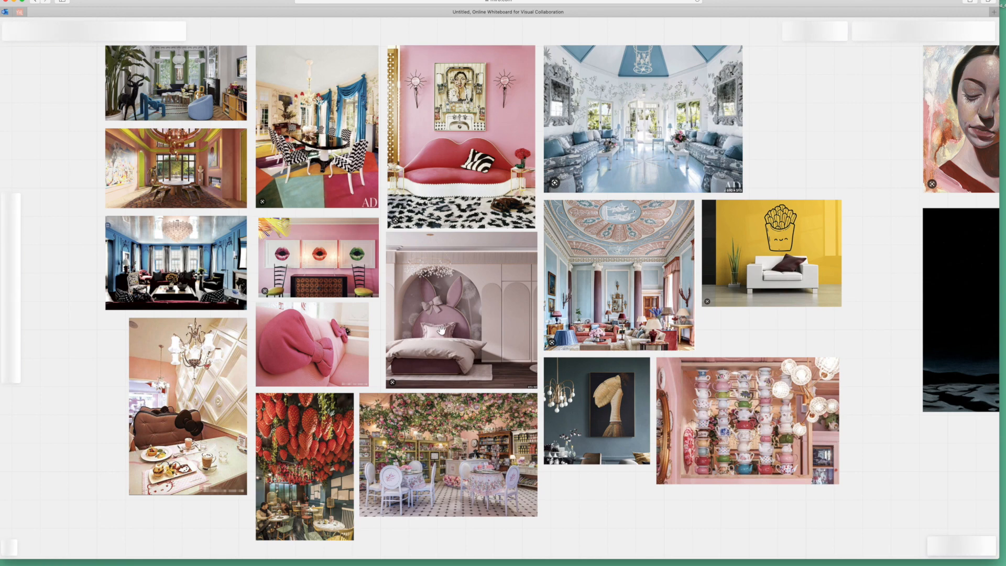
mouse_move(271, 376)
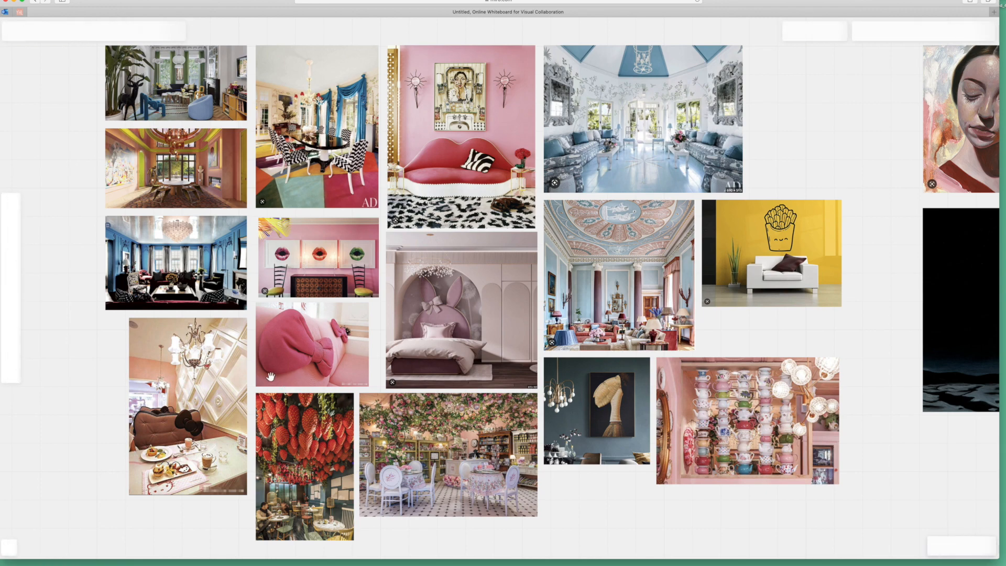
mouse_move(324, 161)
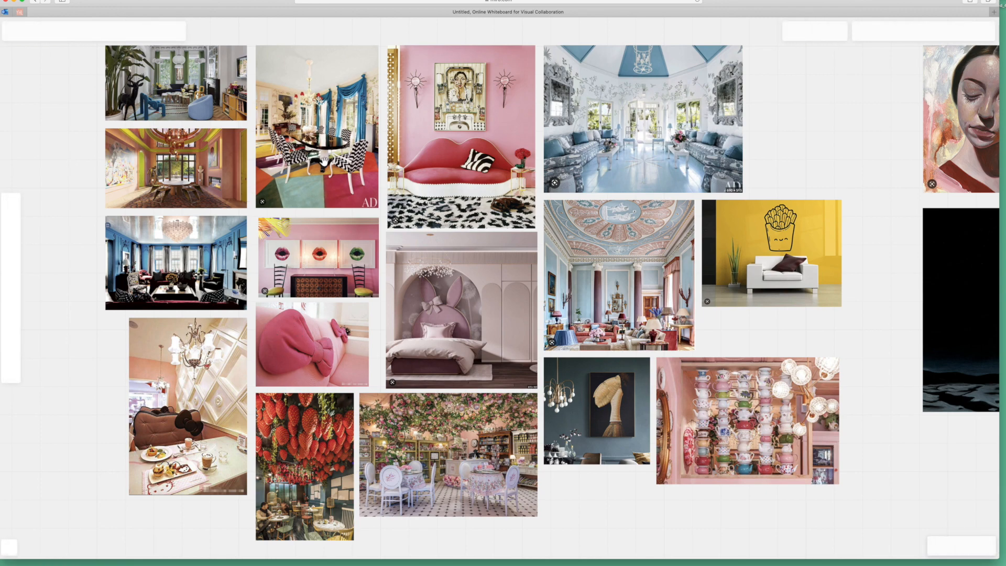
mouse_move(629, 180)
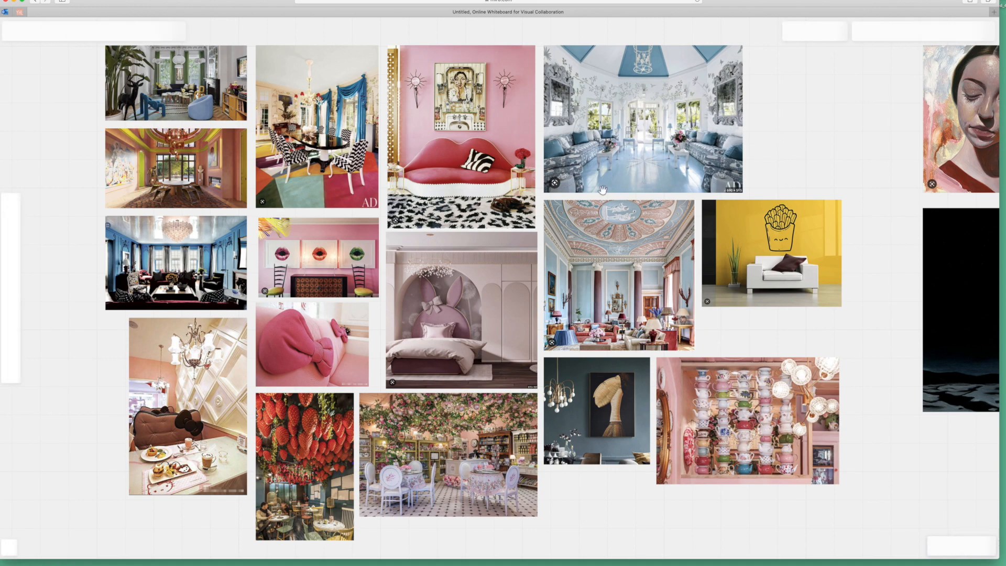
mouse_move(616, 91)
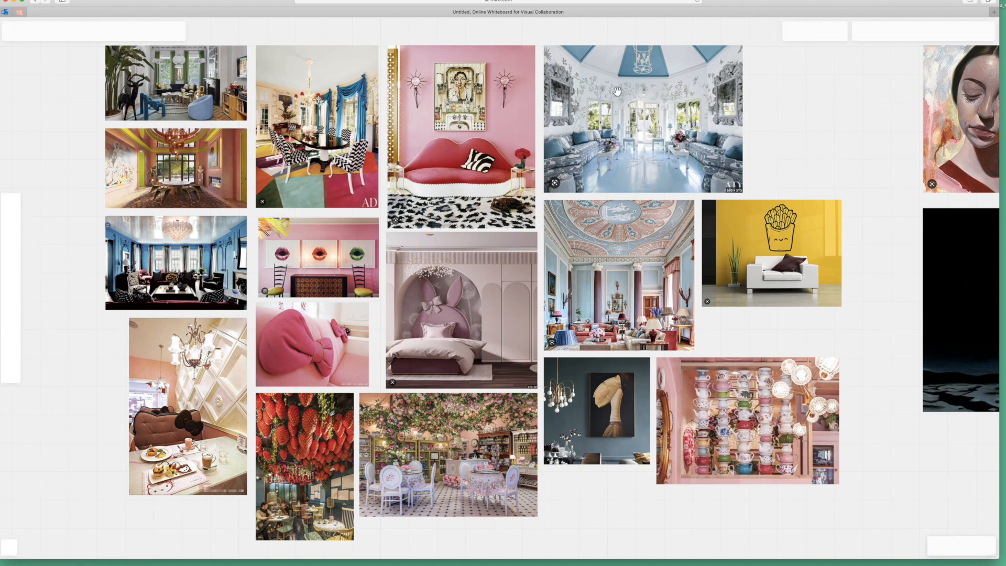
mouse_move(789, 334)
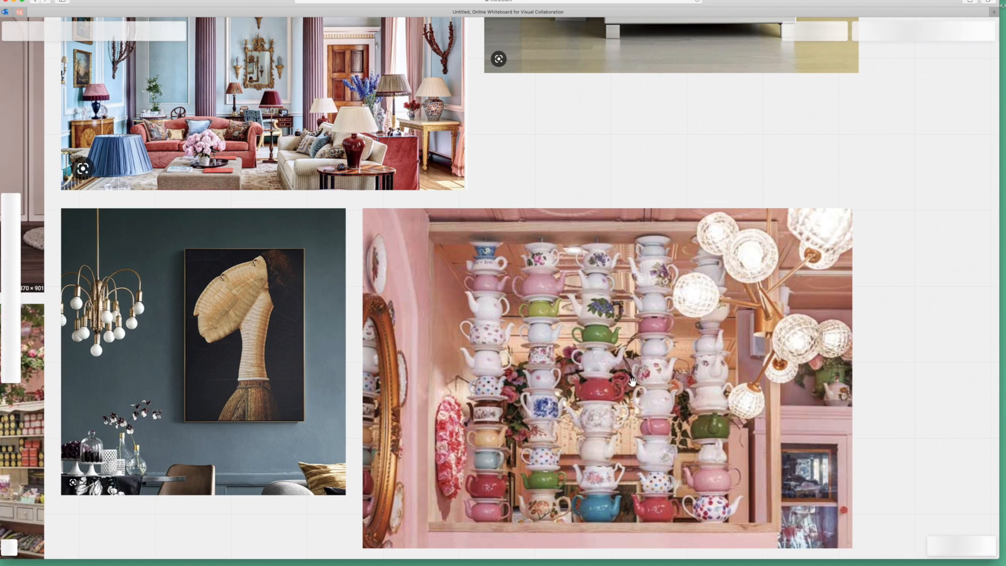
- Select the persp layer and lower its opacity to 36% so the grid shows faintly
scroll("down", 3)
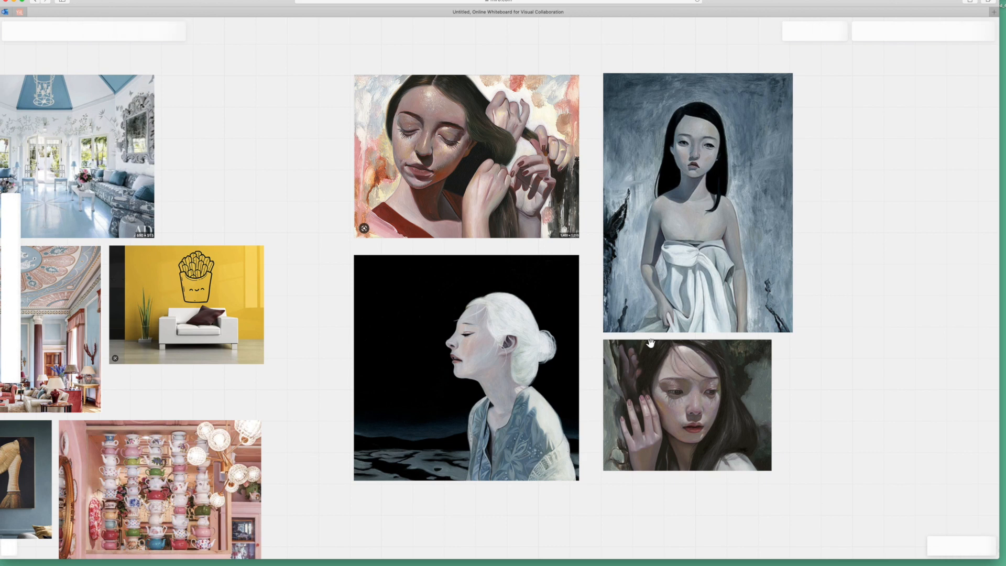
mouse_move(651, 346)
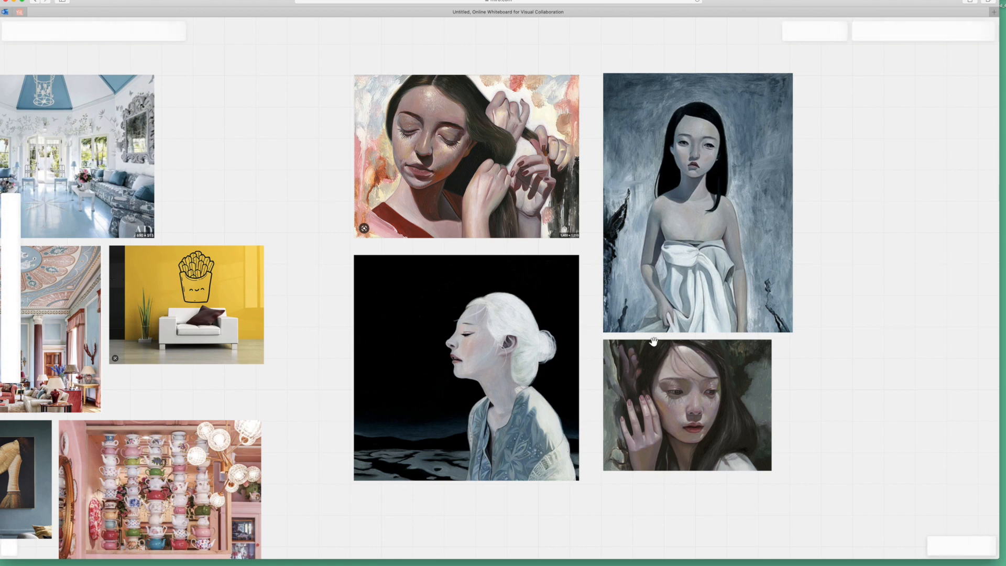
left_click_drag(652, 341, 642, 334)
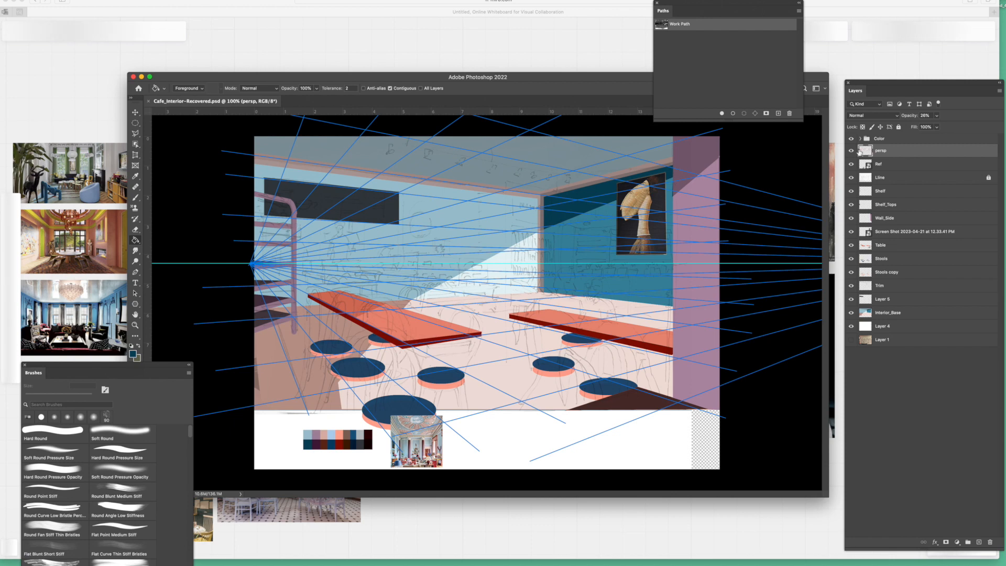
left_click(851, 150)
type("Wainscot")
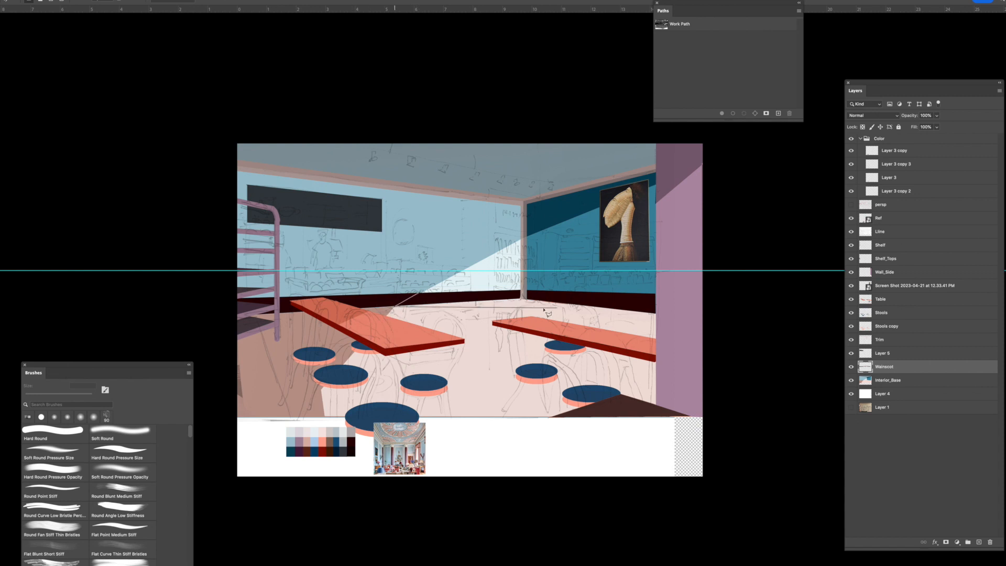
- Select the strip along the wall bases on the Wainscot layer and fill it dark maroon
left_click(59, 58)
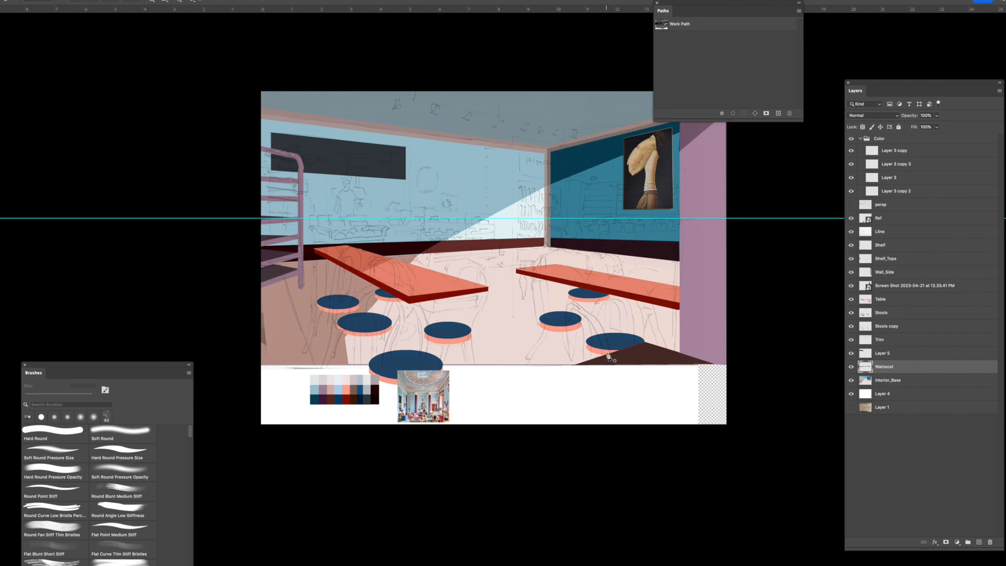
mouse_move(608, 358)
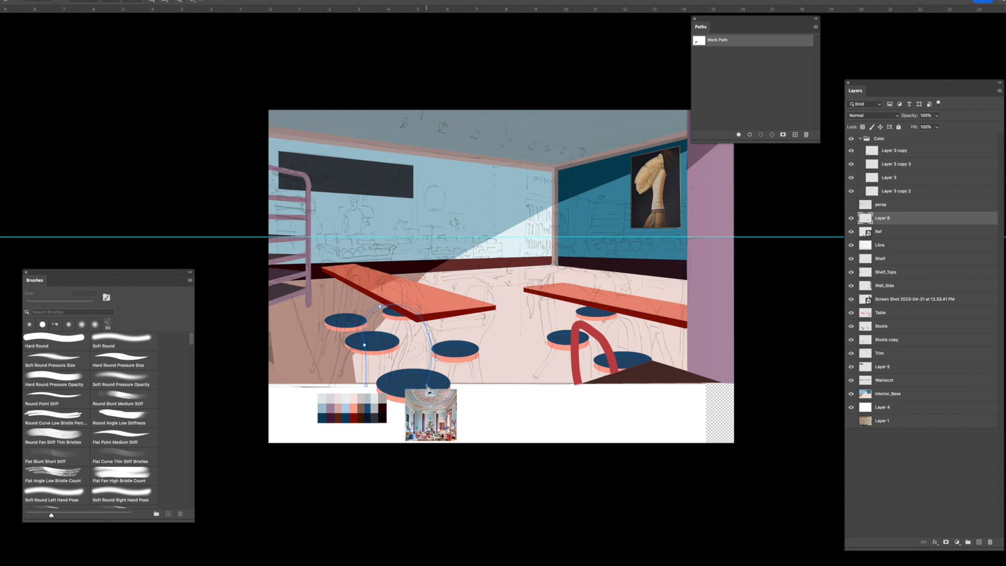
- Place Pen tool anchor points over a stool outline to build a Work Path
left_click(55, 343)
type("Stool_Back")
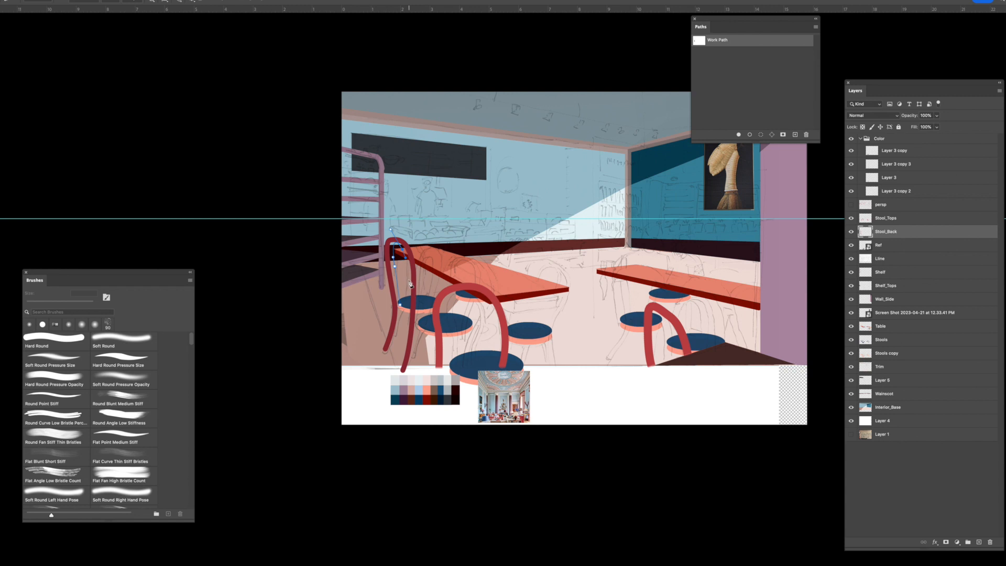
- Stroke the pen paths in red for stool backs on layers Stool_Tops and Stool_Back
left_click(54, 338)
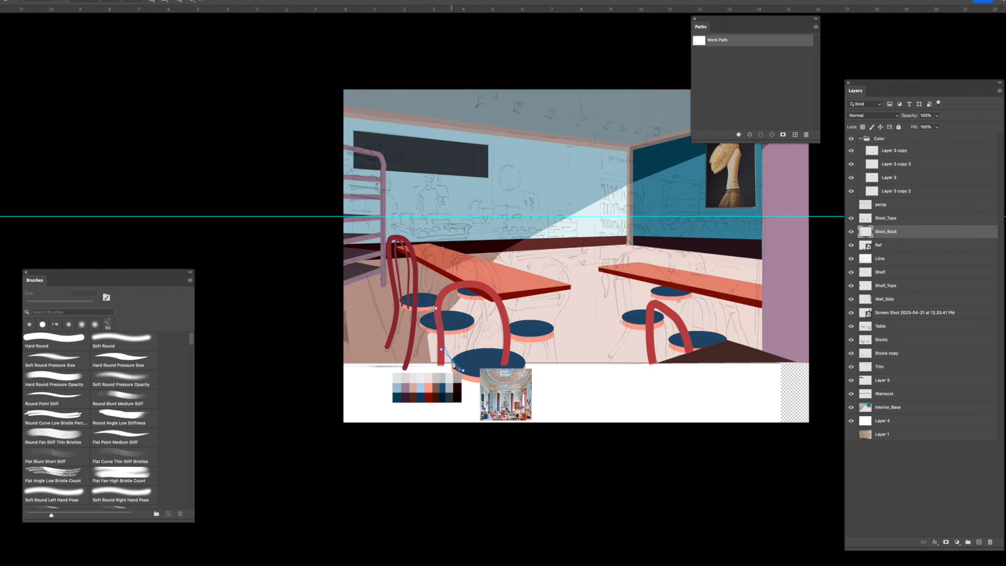
- Draw a Pen tool path for a stool leg as a Work Path
left_click(55, 338)
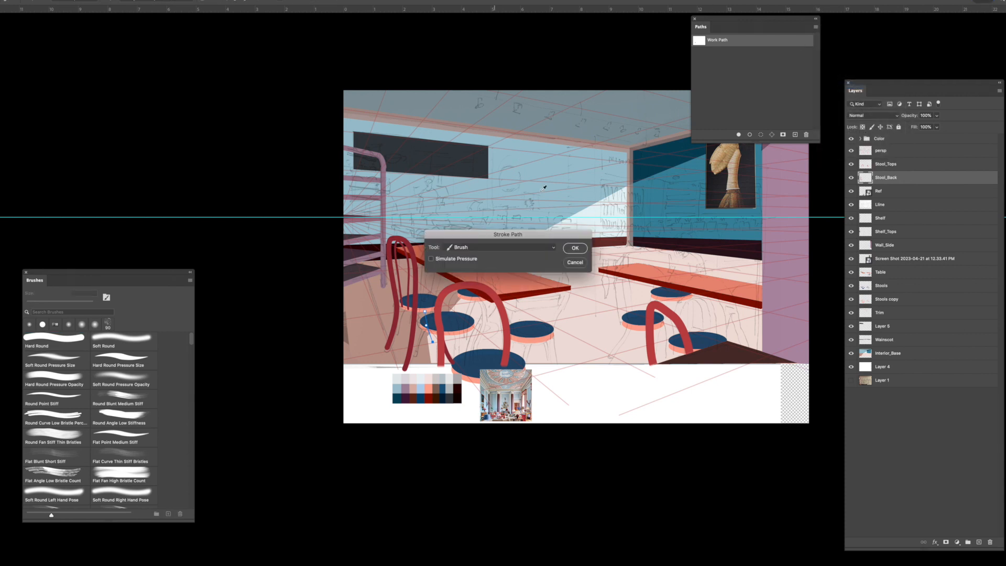
- Show the persp layer and stroke the Work Path with the Brush tool
left_click(574, 248)
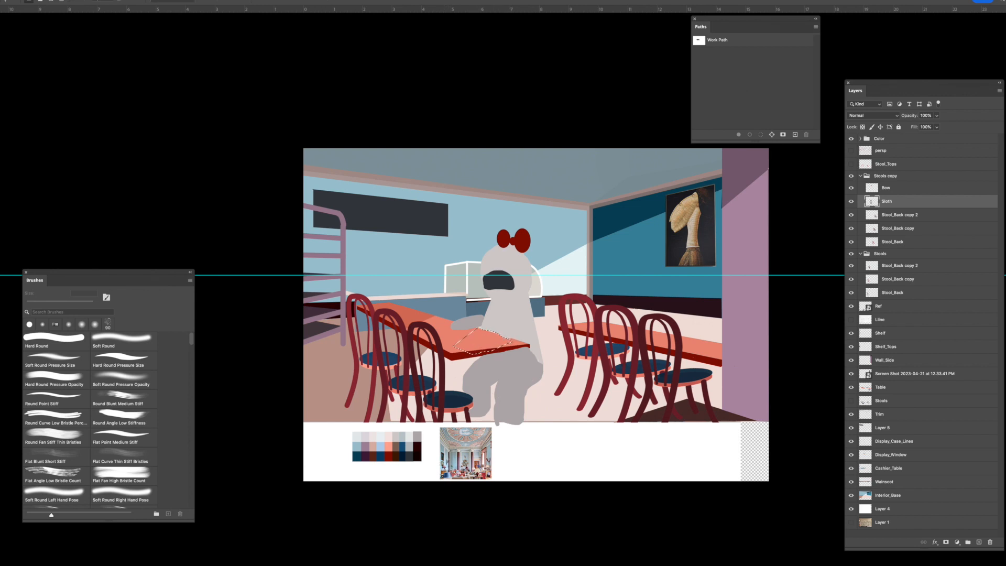
- Choose the Round Blunt Medium Stiff brush and enlarge it to 70 px
left_click(122, 399)
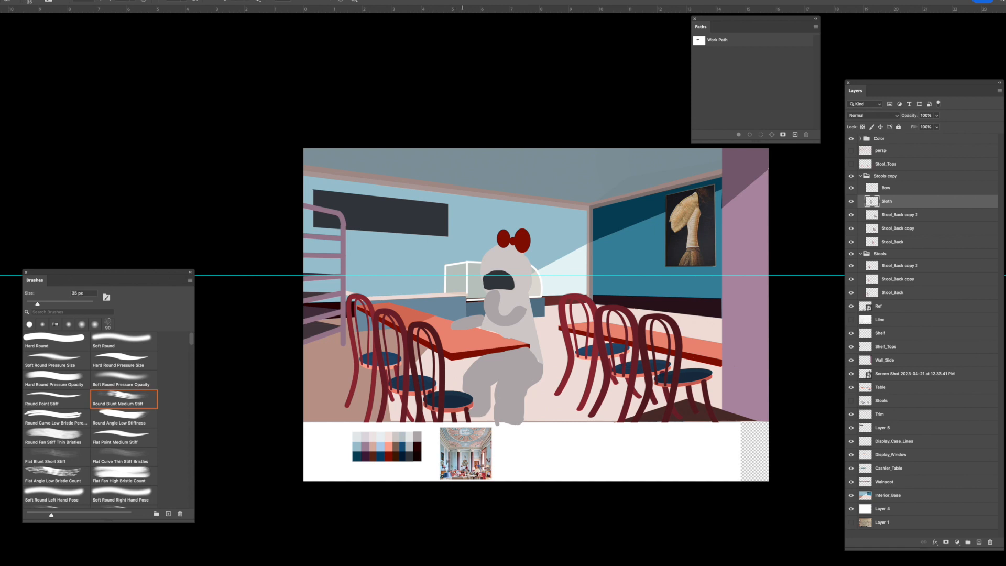
left_click_drag(37, 303, 48, 303)
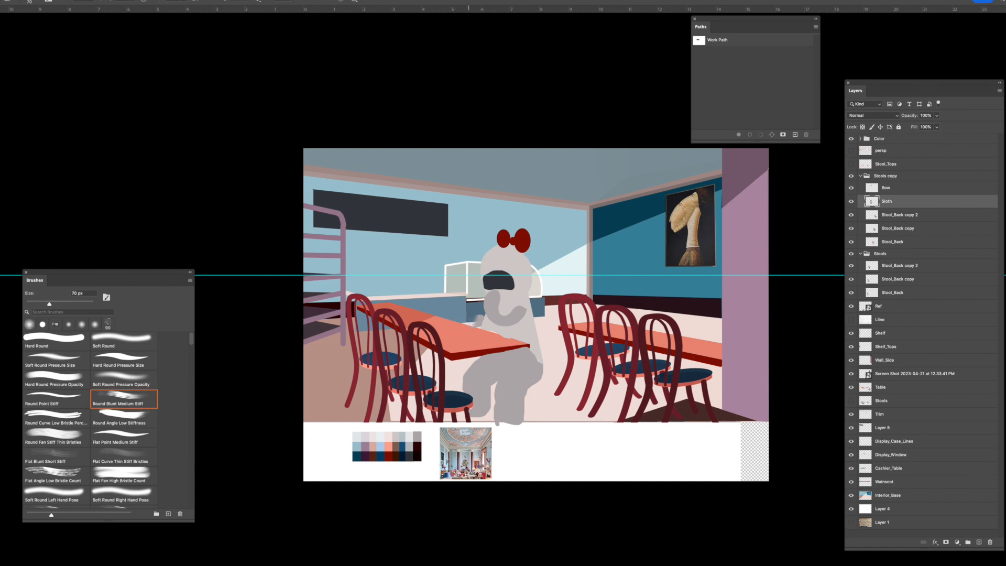